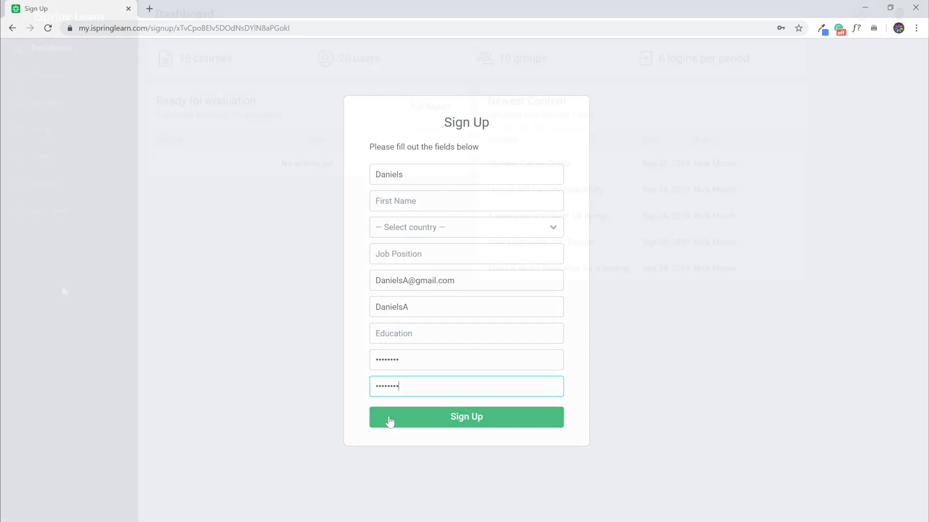
Tick 'Enable sign up for users' in the Sign Up settings and save it
{"action": "left_click", "coordinate": [466, 416]}
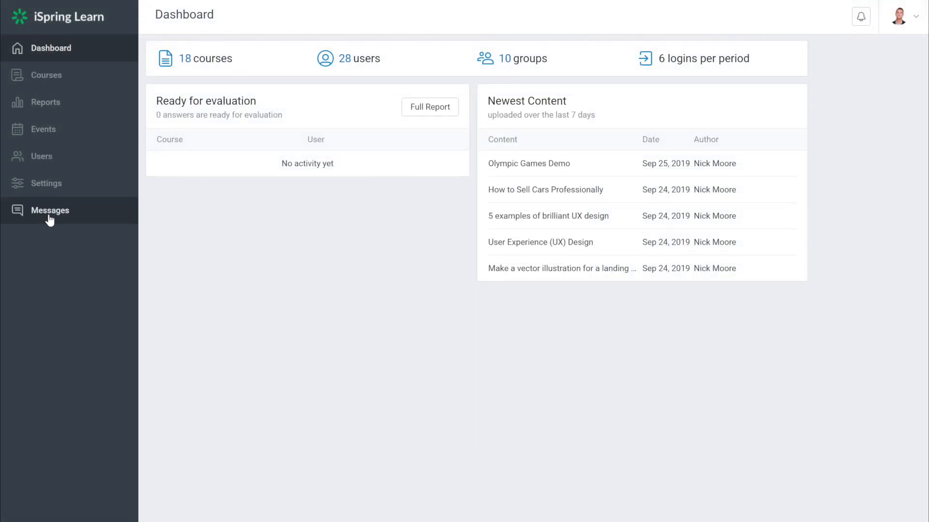
{"action": "left_click", "coordinate": [47, 183]}
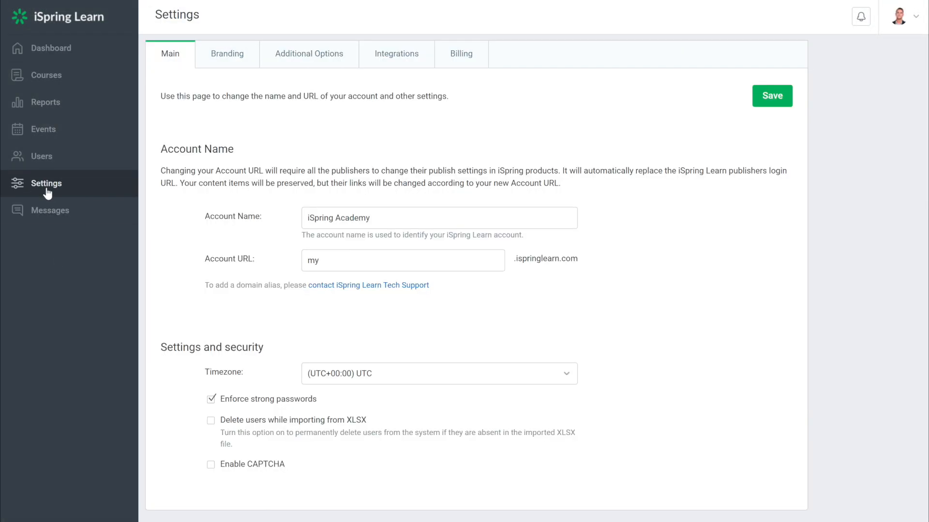
{"action": "left_click", "coordinate": [309, 53]}
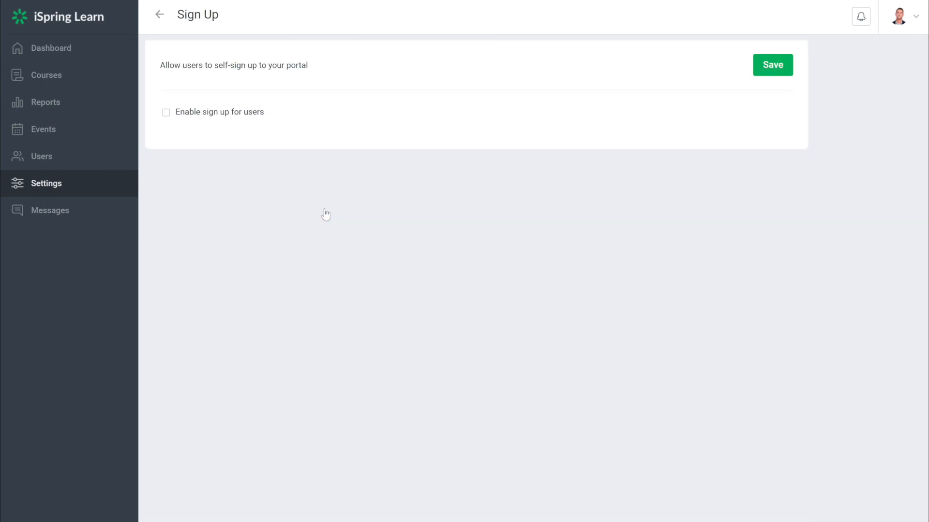
{"action": "left_click", "coordinate": [166, 112]}
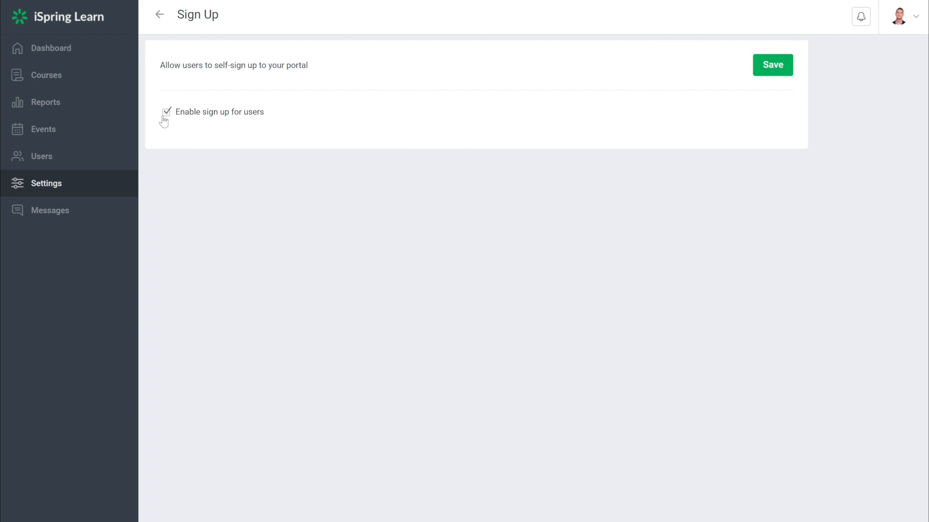
{"action": "left_click", "coordinate": [772, 64]}
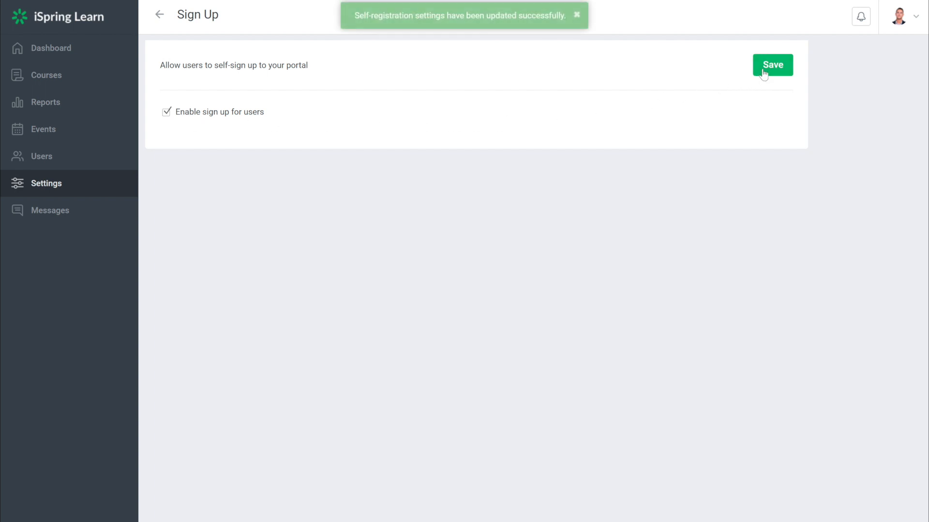
{"action": "mouse_move", "coordinate": [749, 77]}
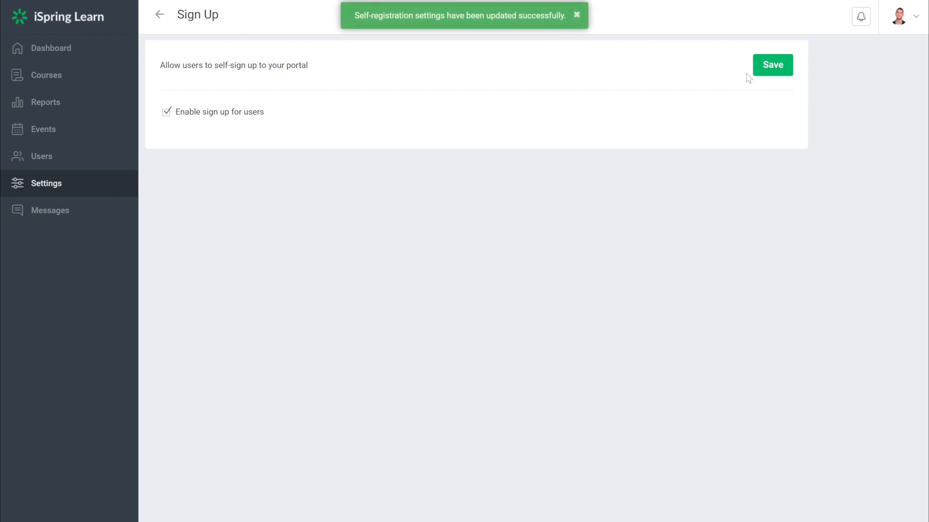
{"action": "mouse_move", "coordinate": [129, 164]}
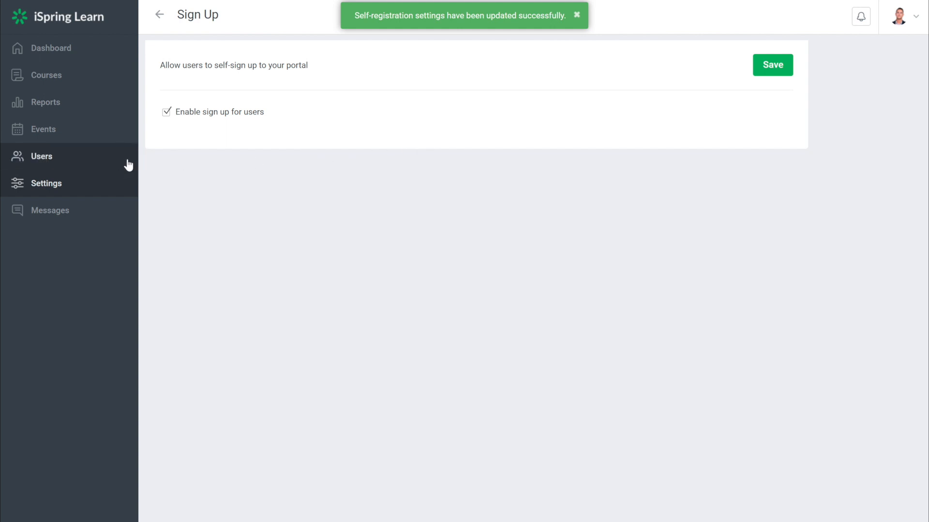
Create the Sales Manager profile for Sales, valid 9/30/2019–10/5/2019, with 15 activations
{"action": "left_click", "coordinate": [41, 155]}
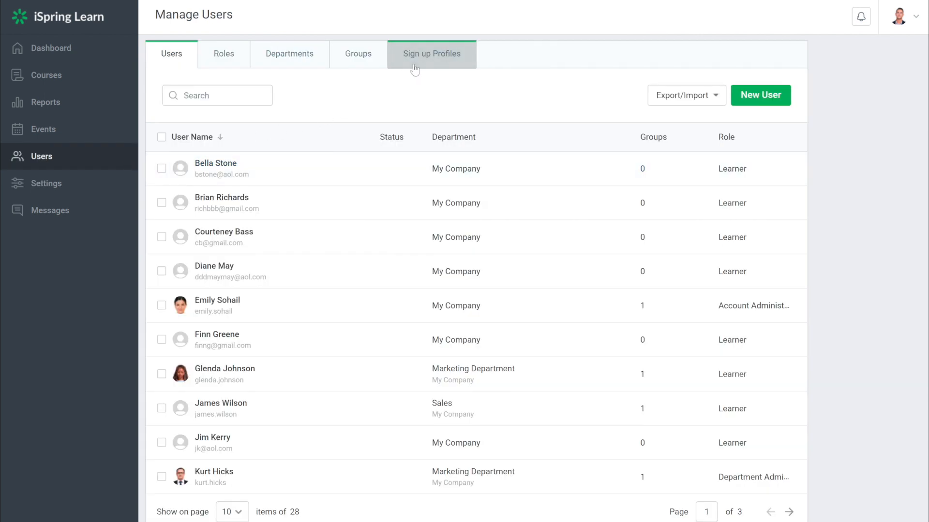
{"action": "left_click", "coordinate": [432, 54]}
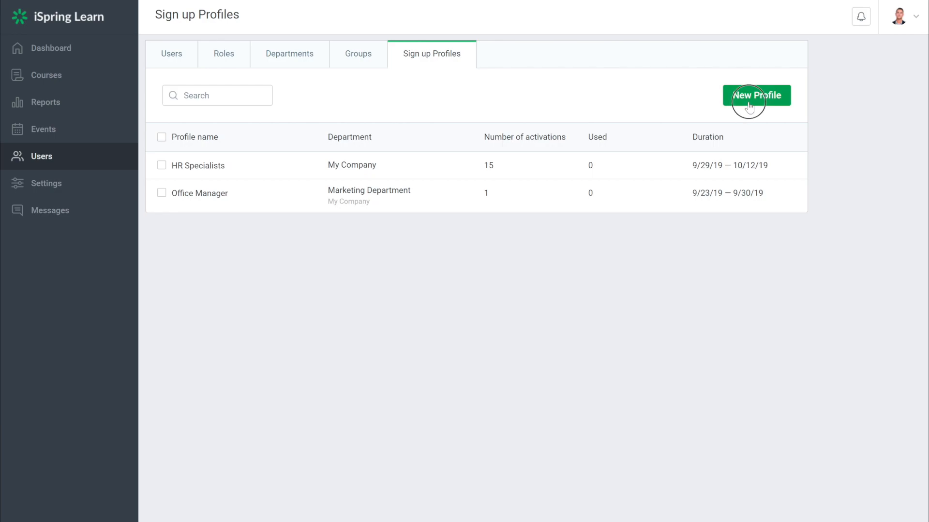
{"action": "left_click", "coordinate": [756, 96]}
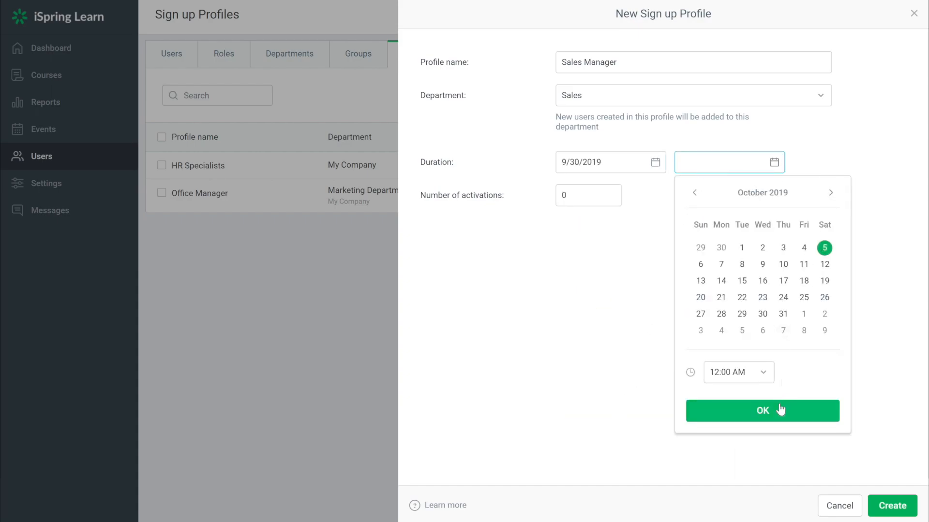
{"action": "left_click", "coordinate": [762, 410]}
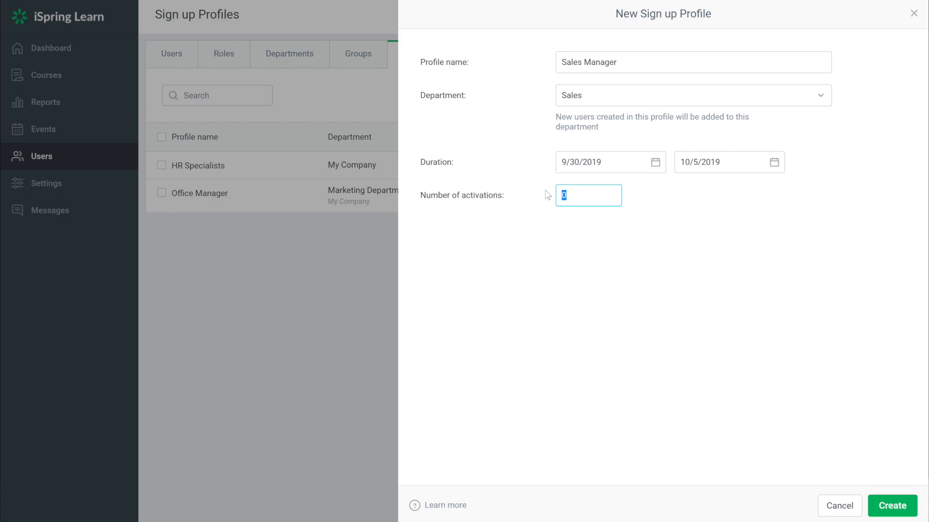
{"action": "type", "text": "15"}
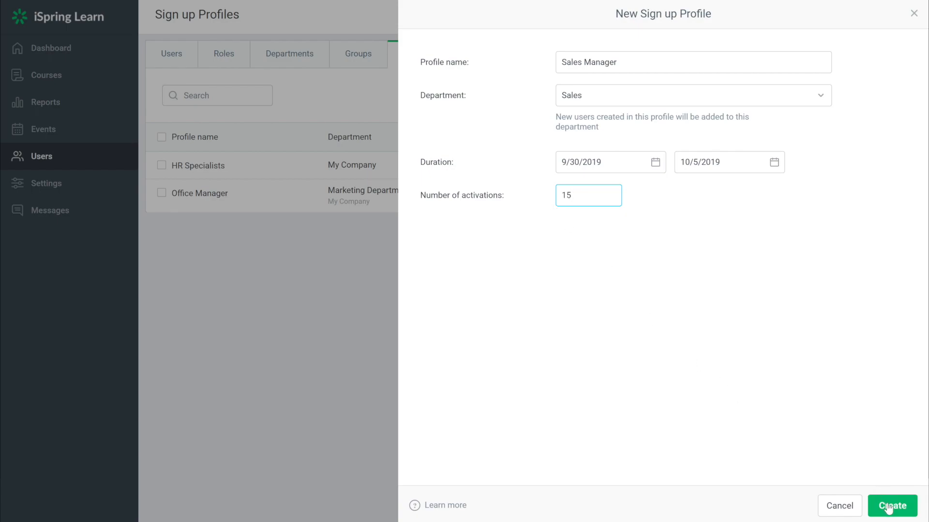
{"action": "left_click", "coordinate": [891, 506]}
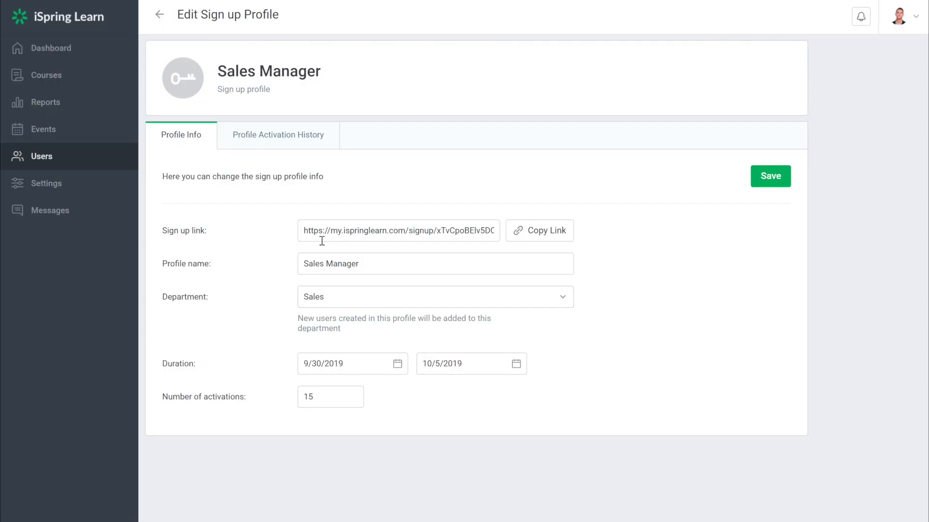
{"action": "mouse_move", "coordinate": [335, 248]}
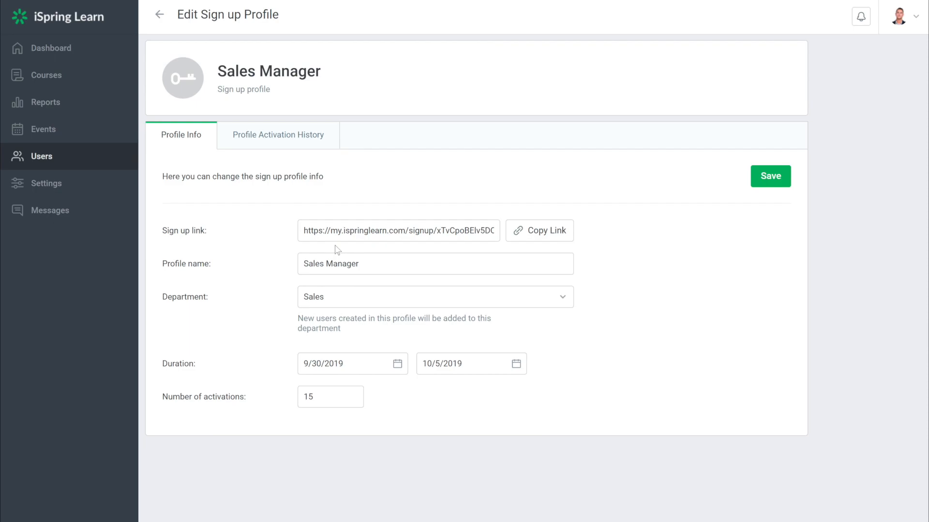
Make Last Name a required profile field and add an Education text field
{"action": "left_click", "coordinate": [46, 183]}
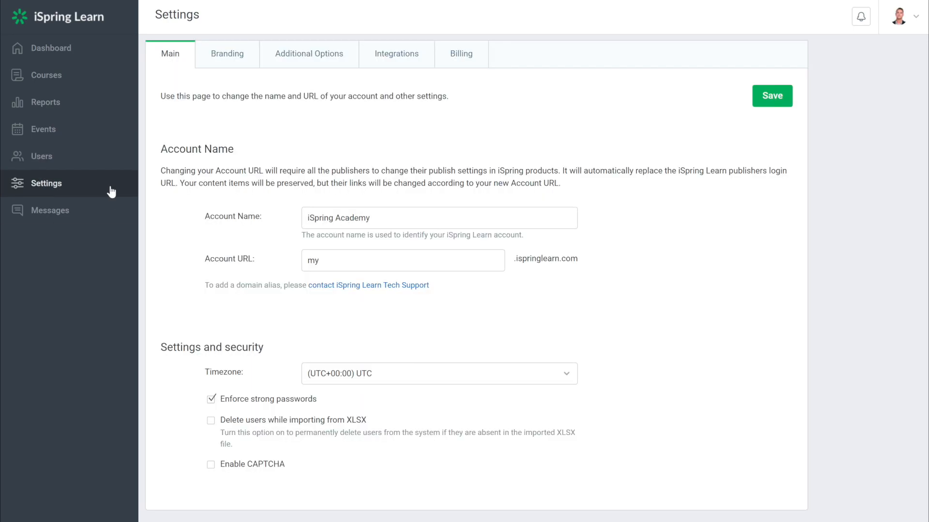
{"action": "left_click", "coordinate": [309, 53]}
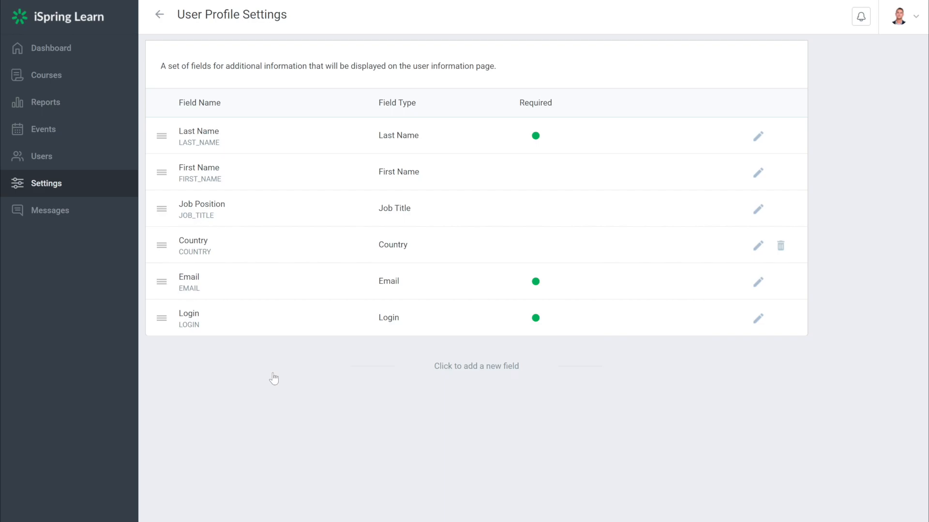
{"action": "mouse_move", "coordinate": [721, 137]}
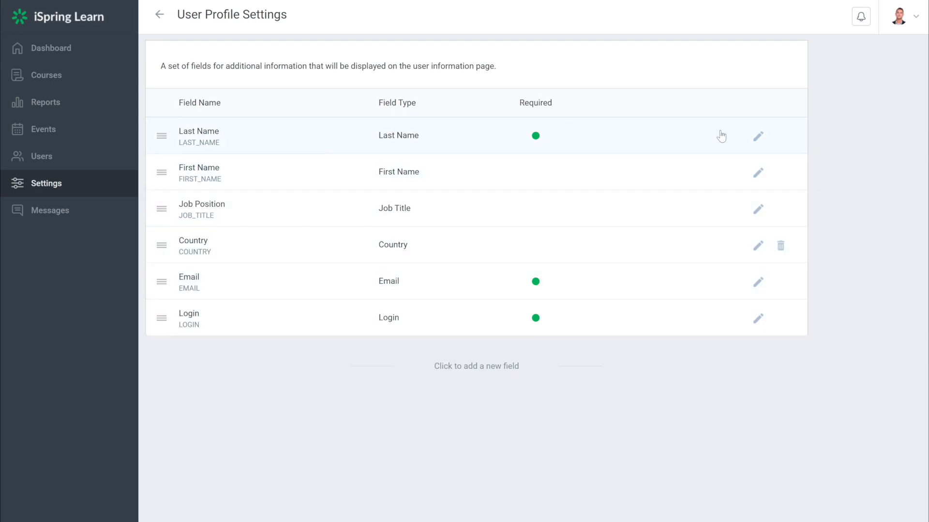
{"action": "left_click", "coordinate": [758, 136]}
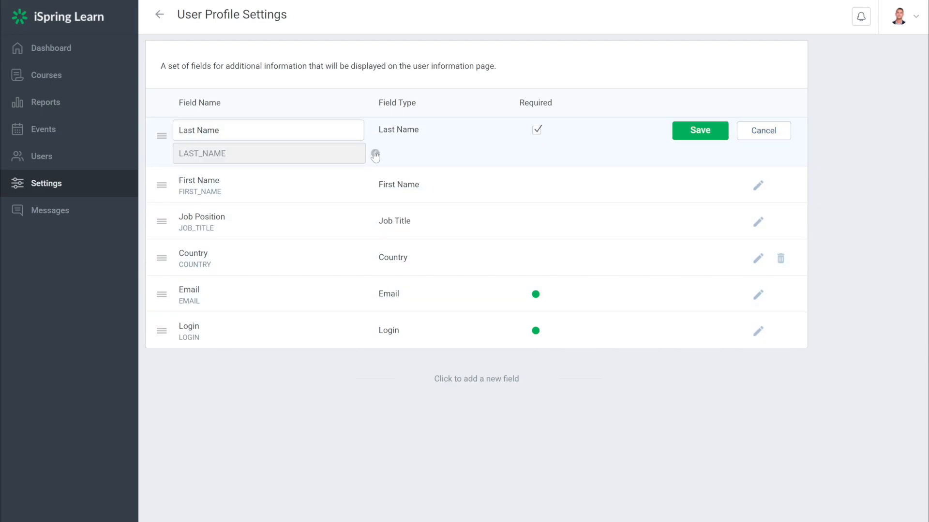
{"action": "mouse_move", "coordinate": [294, 146]}
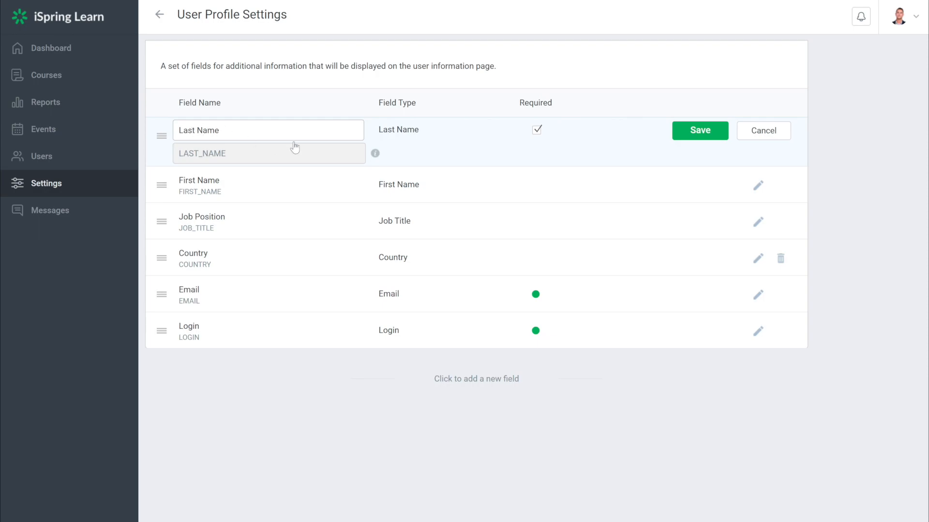
{"action": "mouse_move", "coordinate": [537, 130]}
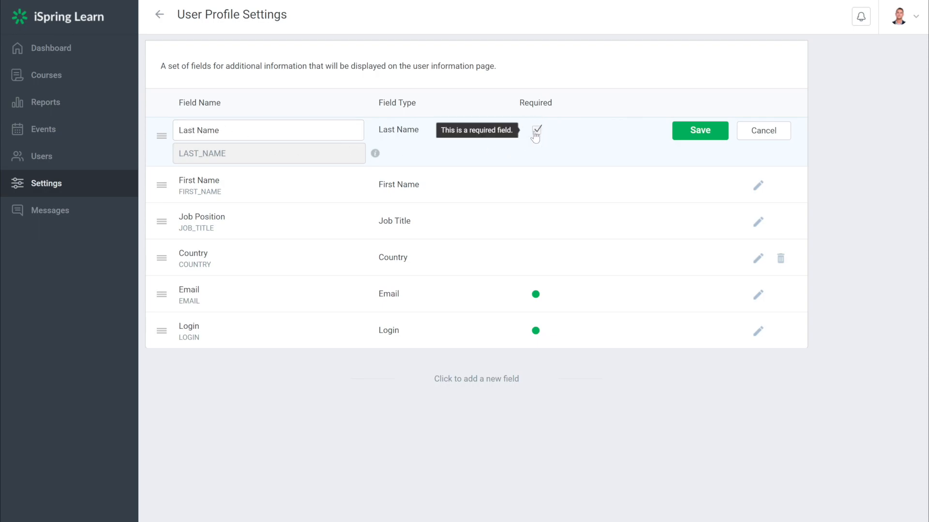
{"action": "left_click", "coordinate": [700, 131]}
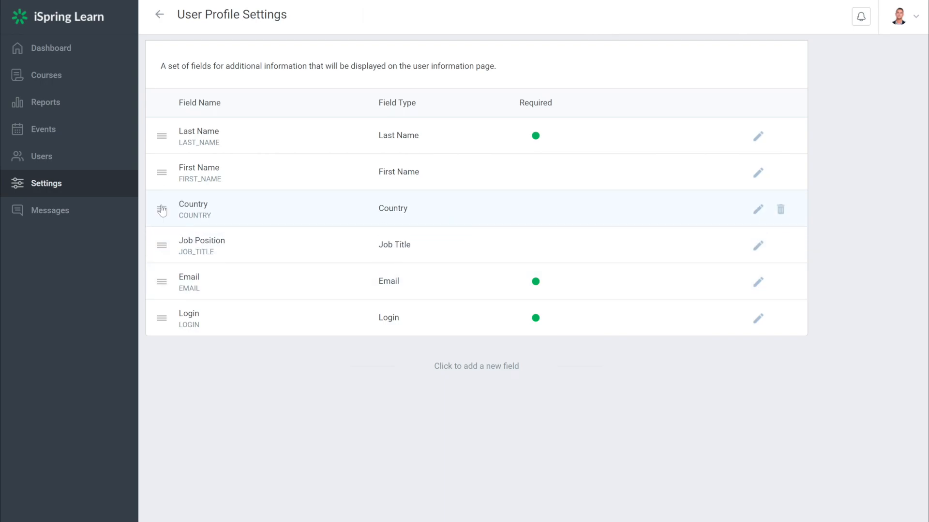
{"action": "type", "text": "Education"}
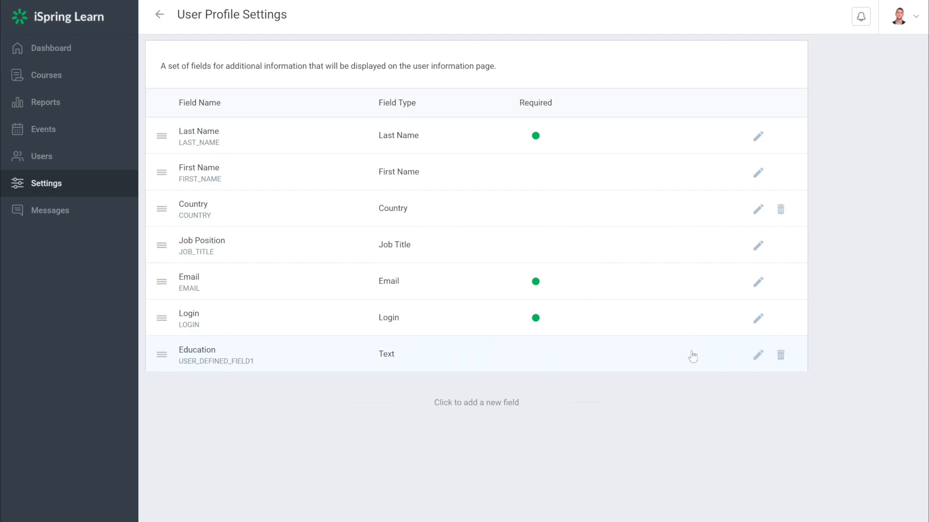
{"action": "left_click", "coordinate": [42, 155]}
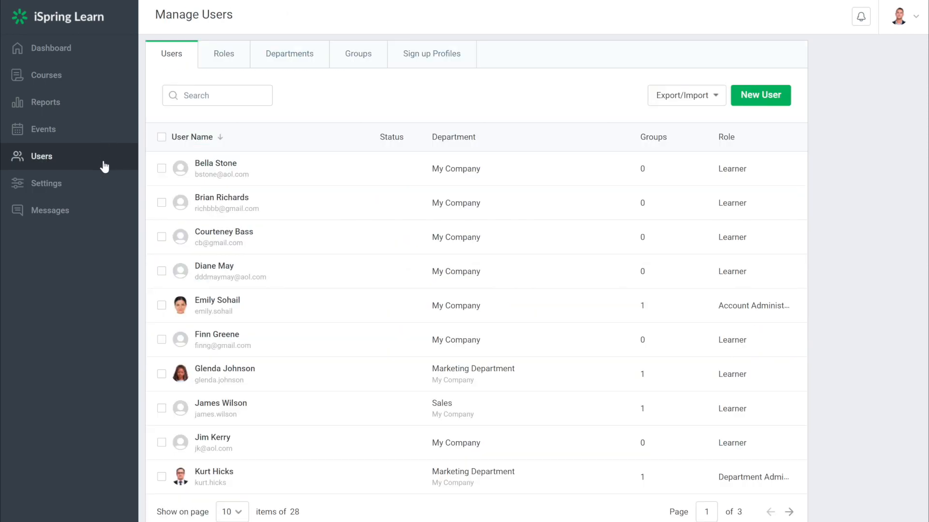
{"action": "left_click", "coordinate": [432, 53]}
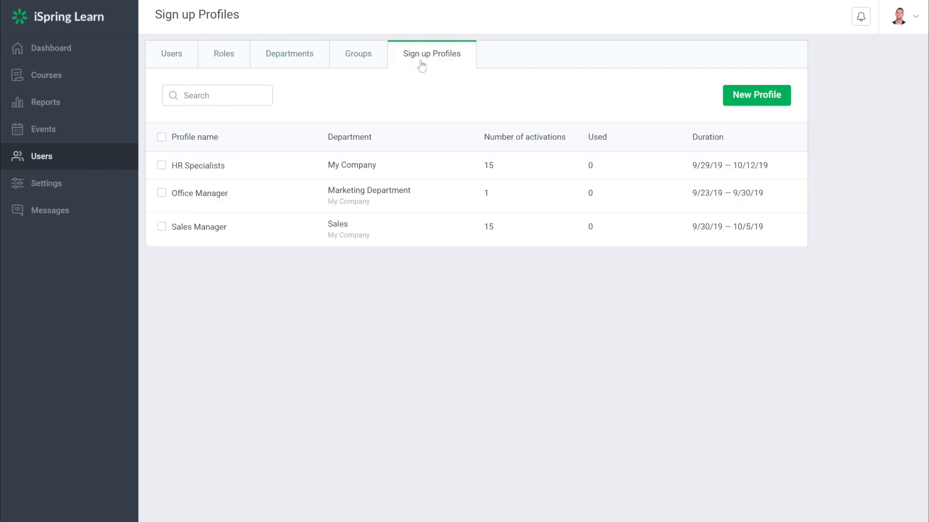
{"action": "left_click", "coordinate": [201, 227]}
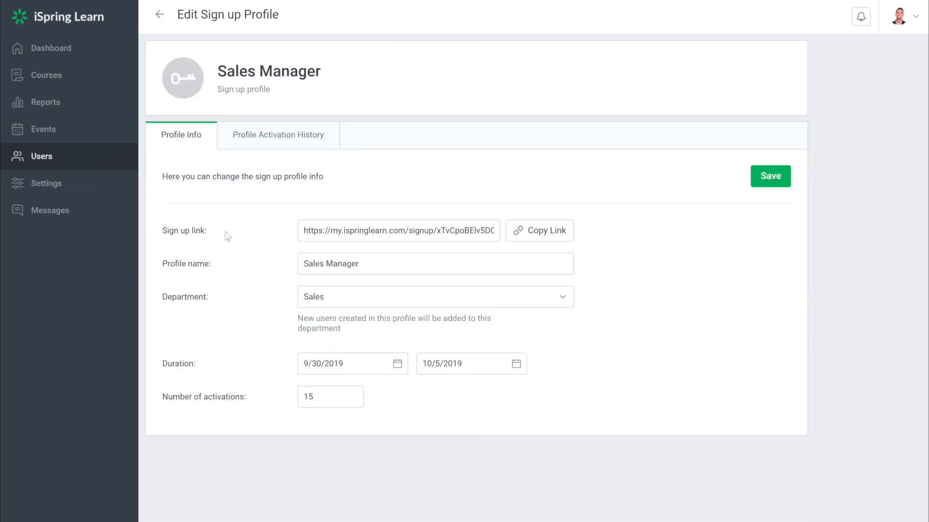
{"action": "mouse_move", "coordinate": [539, 230]}
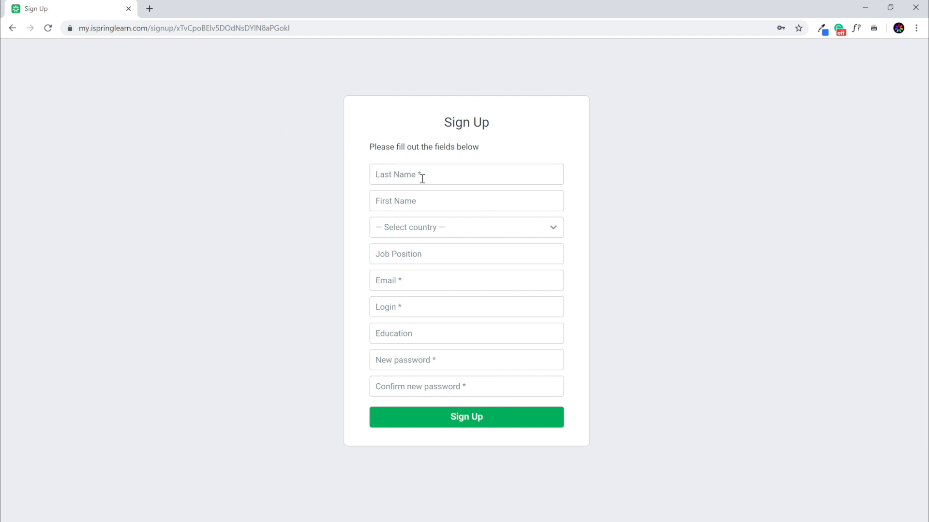
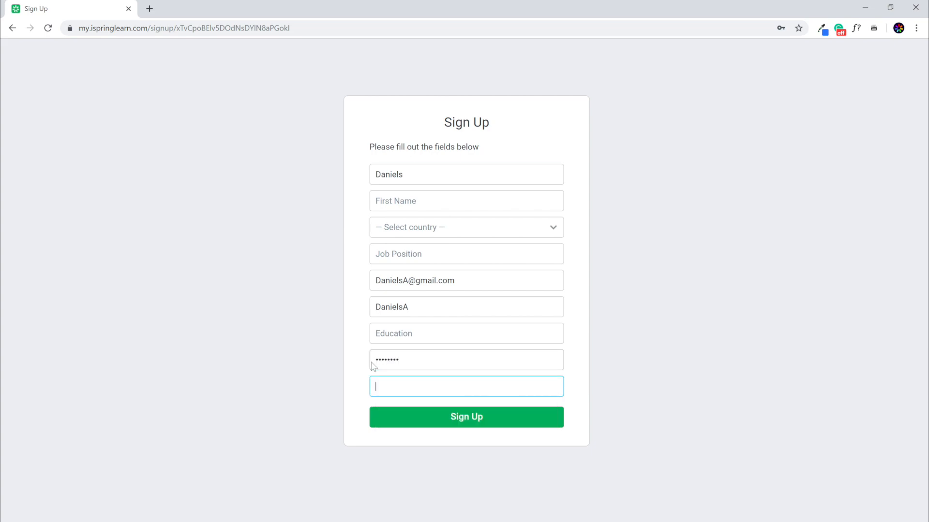
{"action": "left_click", "coordinate": [465, 417]}
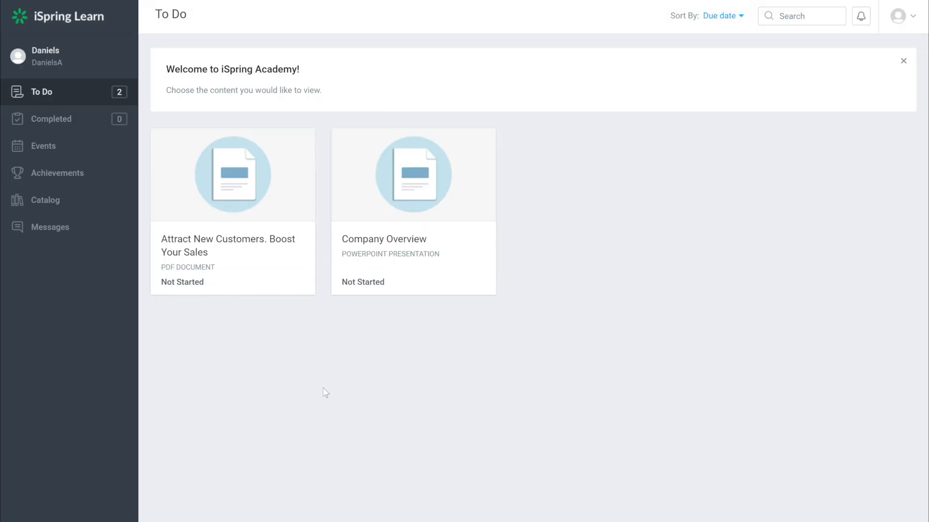
{"action": "mouse_move", "coordinate": [484, 179]}
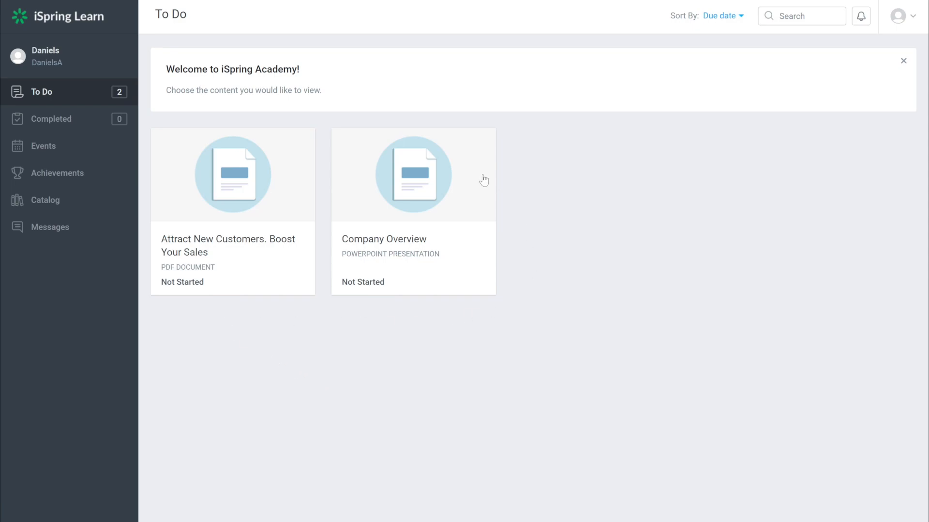
{"action": "mouse_move", "coordinate": [324, 342]}
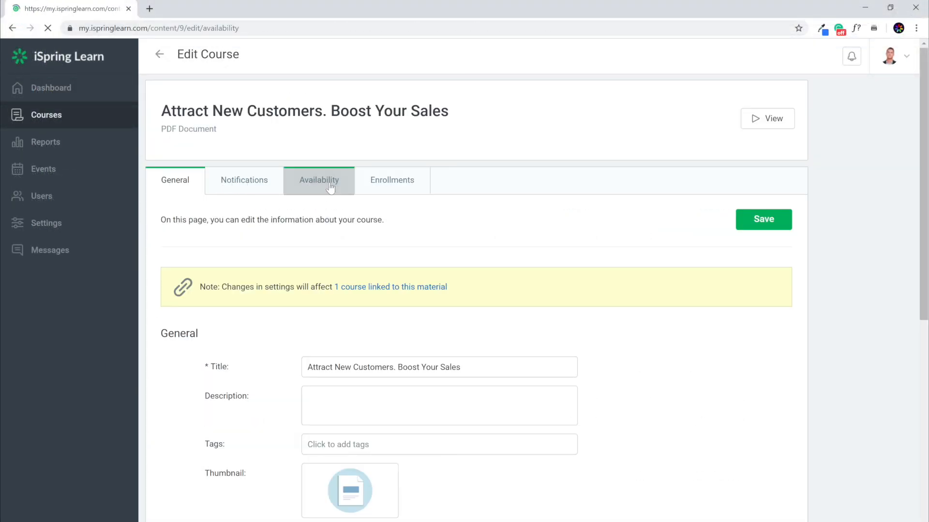
Set Attract New Customers availability to auto-enroll by department My Company
{"action": "left_click", "coordinate": [318, 180]}
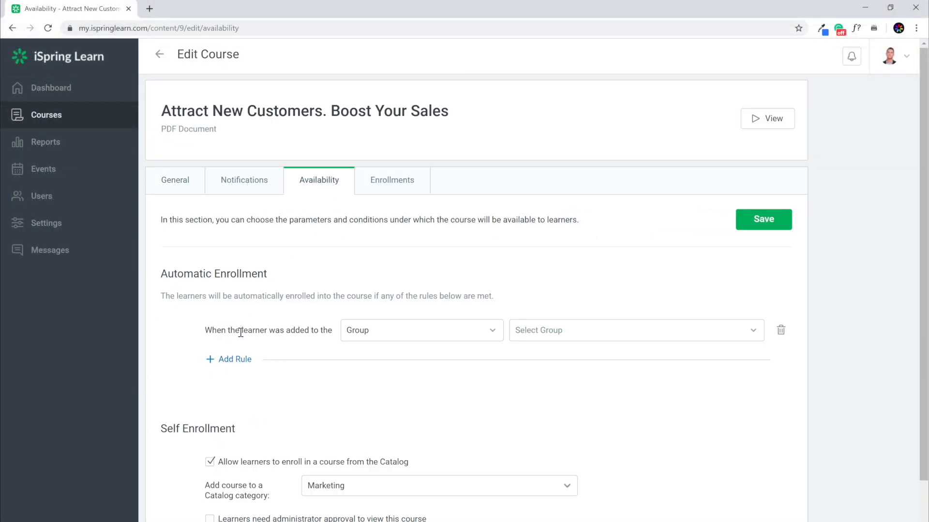
{"action": "left_click", "coordinate": [634, 330]}
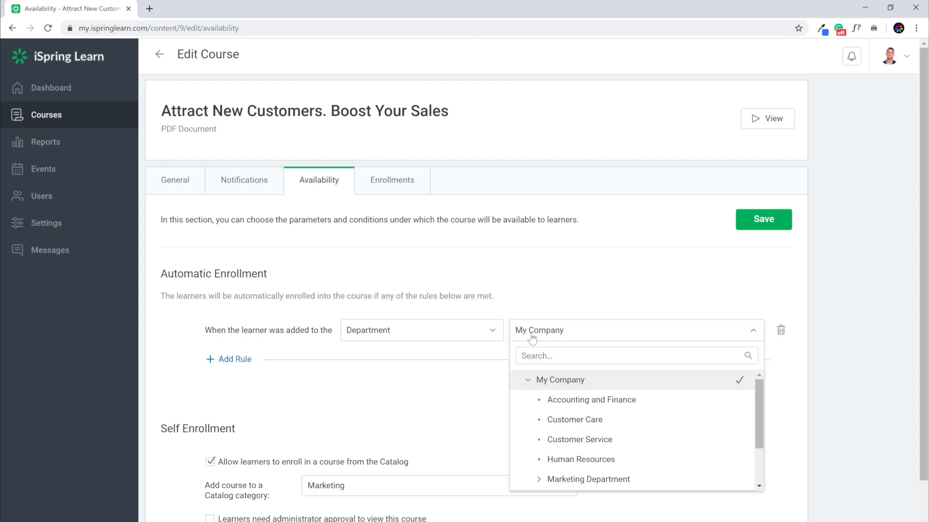
{"action": "scroll", "scroll_direction": "down", "scroll_amount": 3}
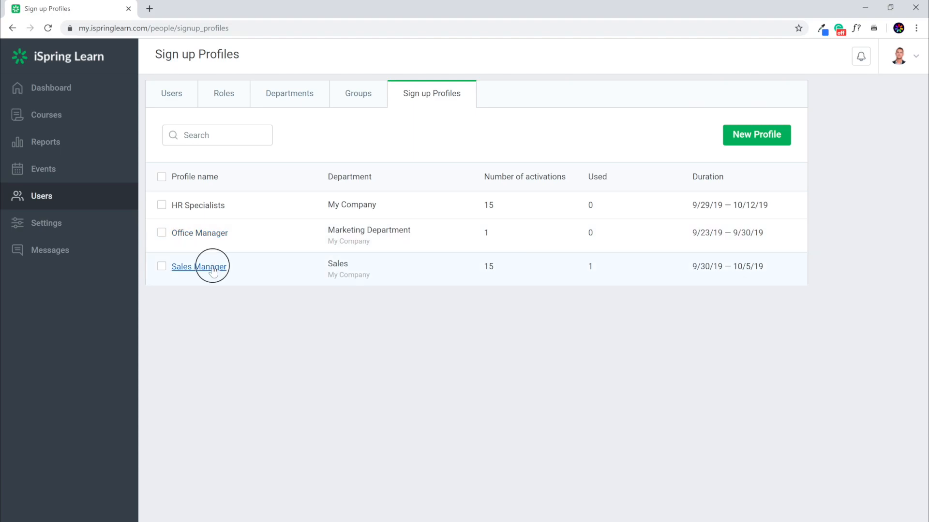
View the Sales Manager profile's activation history showing Daniels in Sales
{"action": "left_click", "coordinate": [198, 267]}
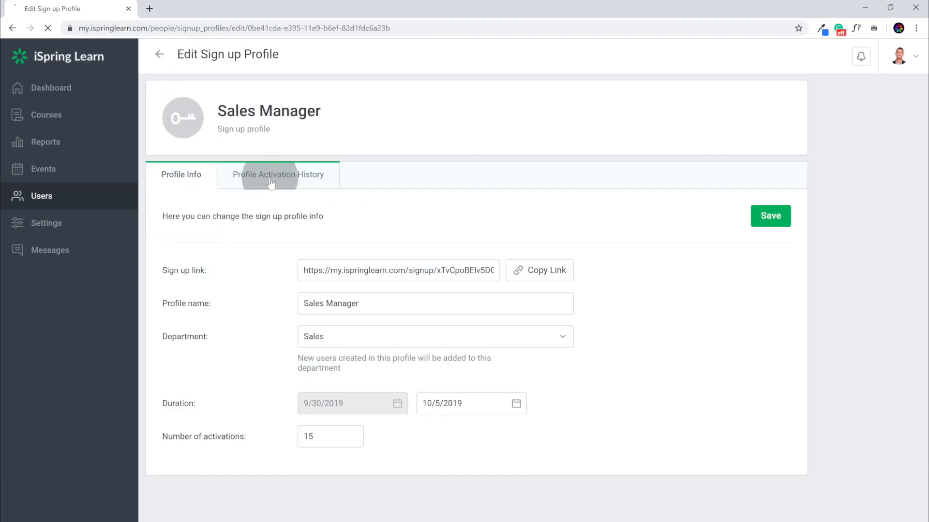
{"action": "left_click", "coordinate": [277, 174]}
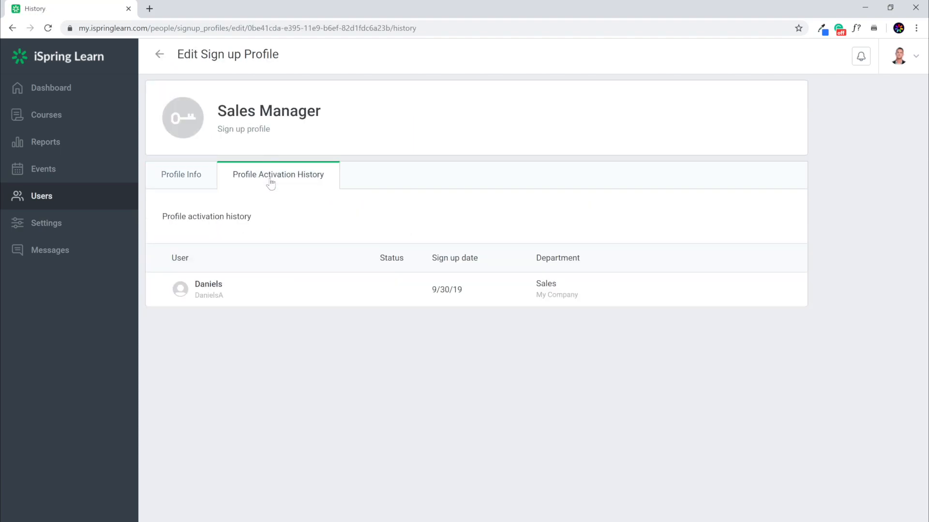
{"action": "mouse_move", "coordinate": [557, 330]}
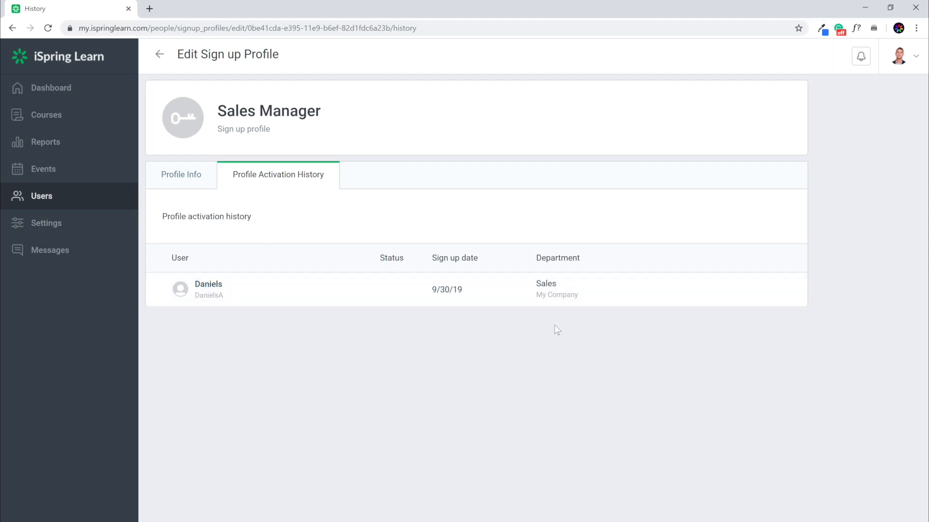
{"action": "mouse_move", "coordinate": [335, 238]}
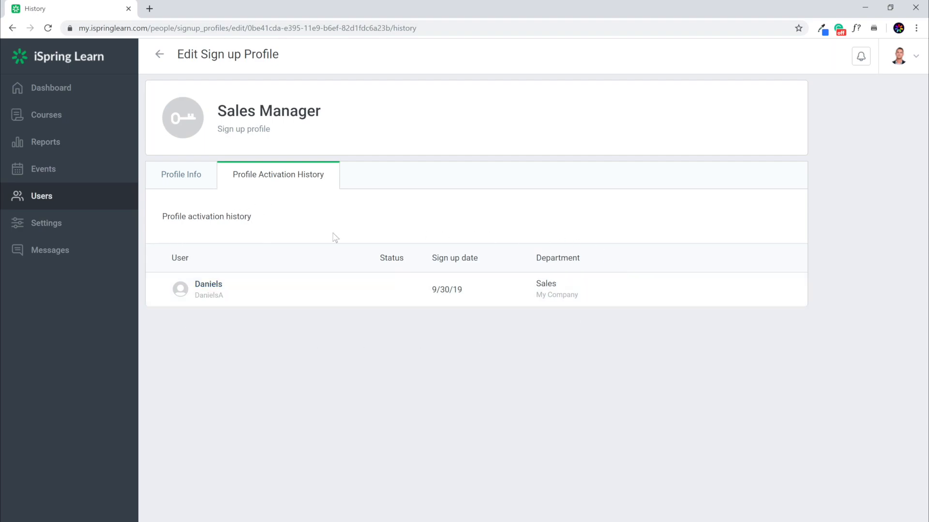